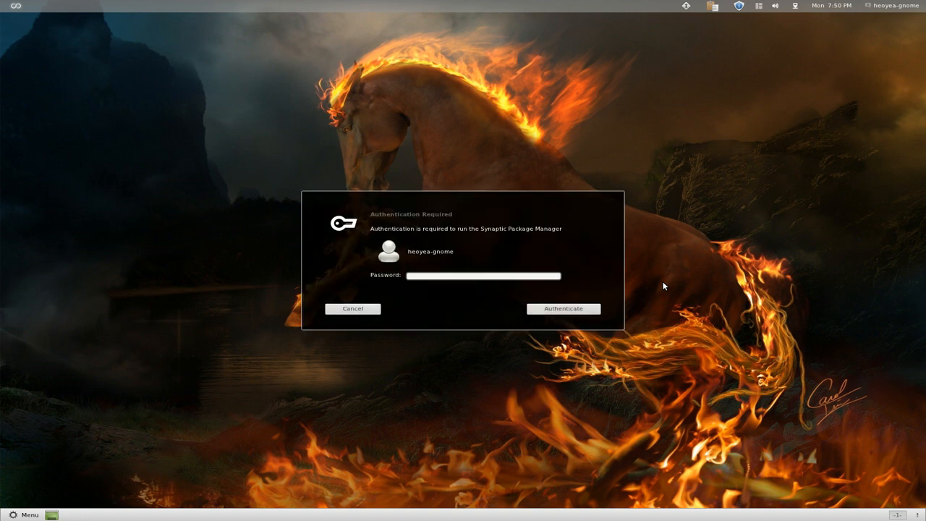
Authenticate with the password to launch Synaptic Package Manager.
type("password")
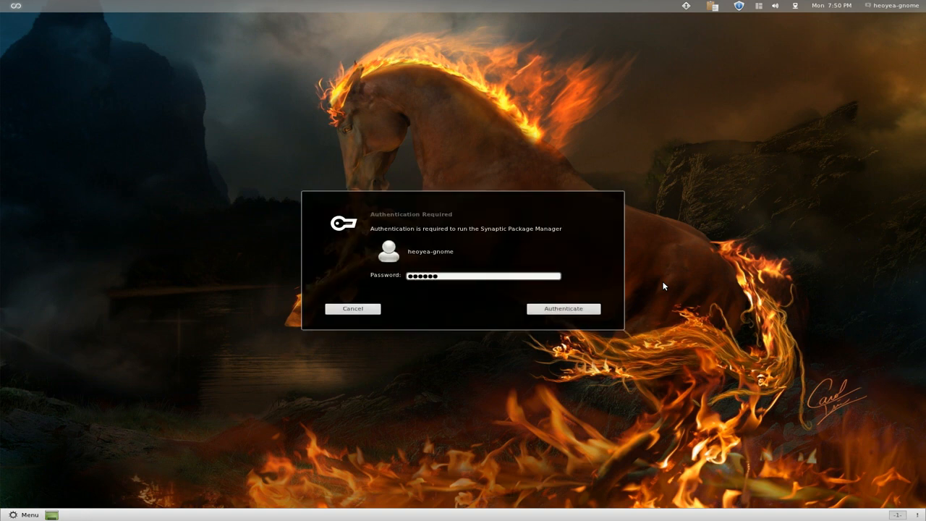
left_click(562, 308)
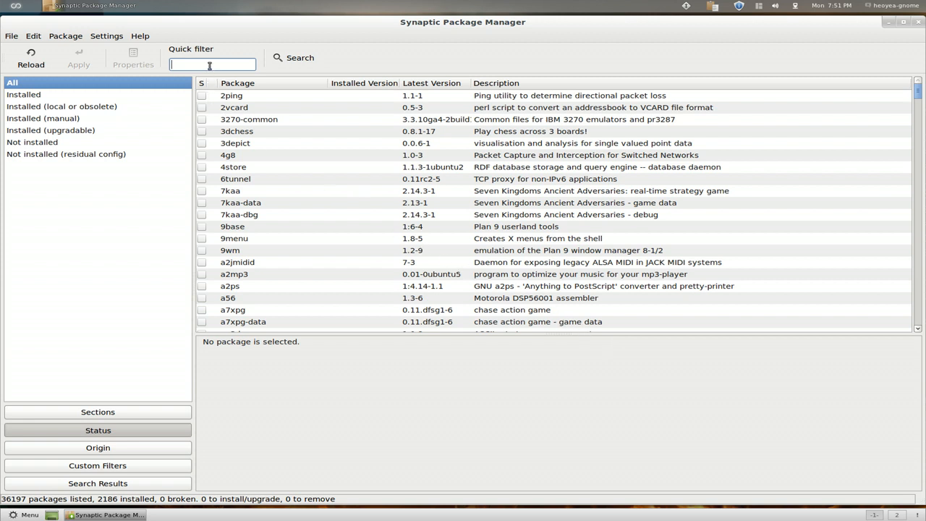
Quick-filter by 'ubuntu-r', select ubuntu-restricted-extras and bring up its actions menu.
type("ubuntu-restri")
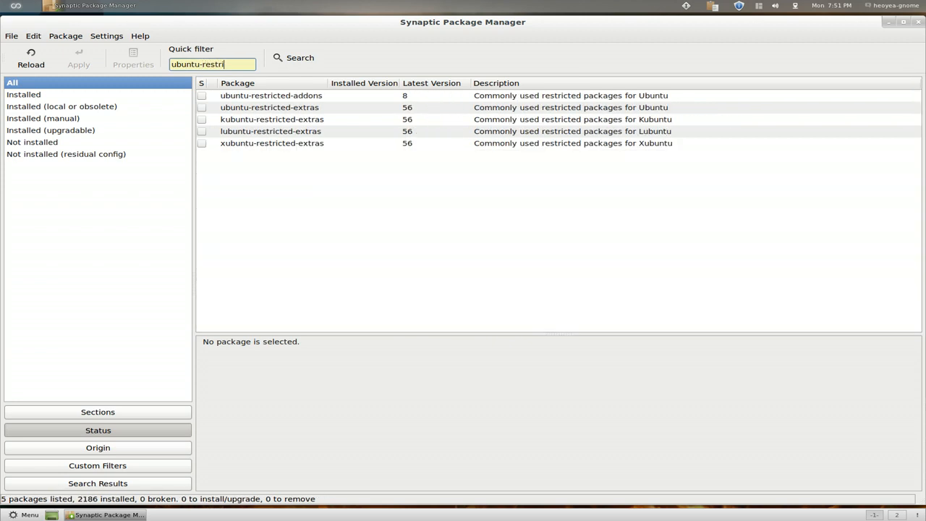
left_click(270, 107)
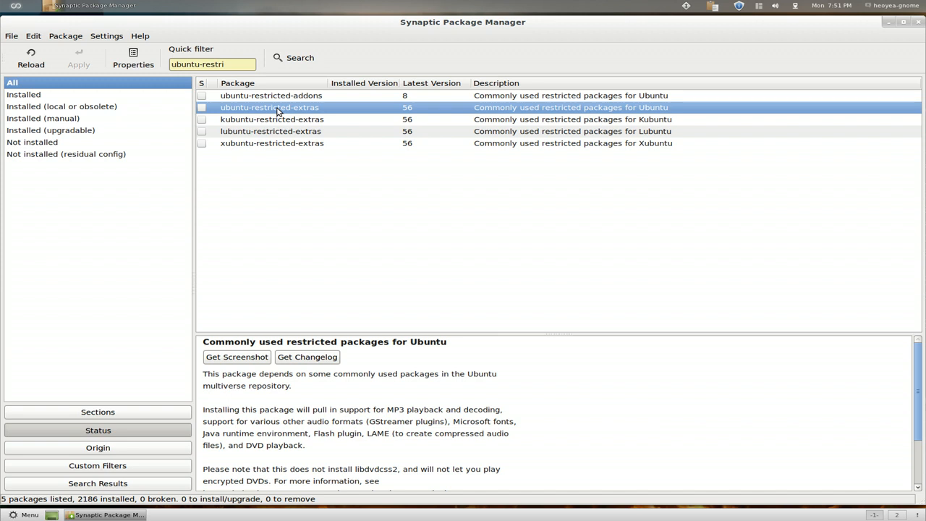
right_click(276, 107)
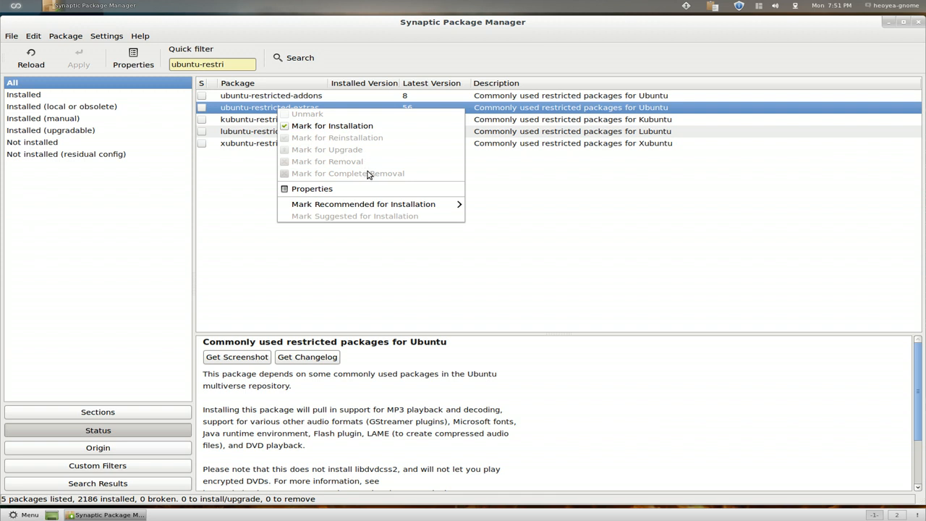
left_click(524, 192)
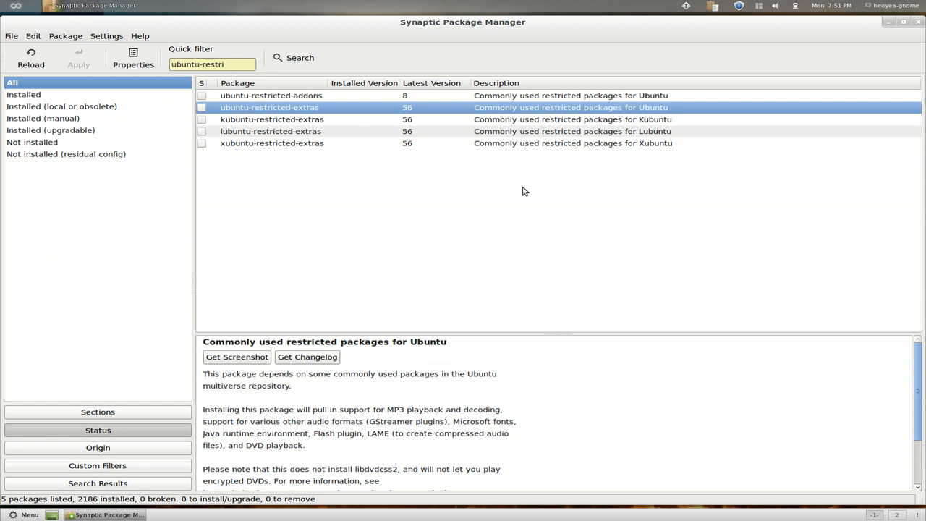
mouse_move(378, 119)
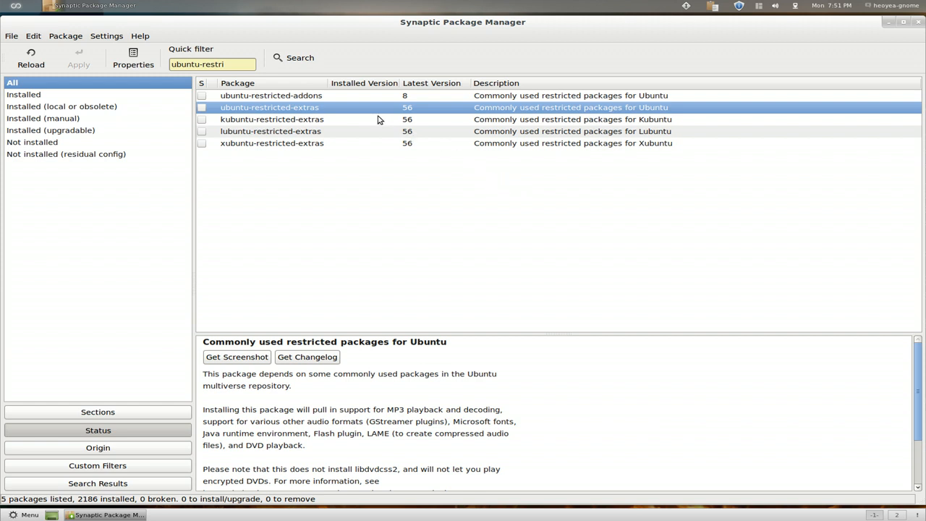
right_click(269, 107)
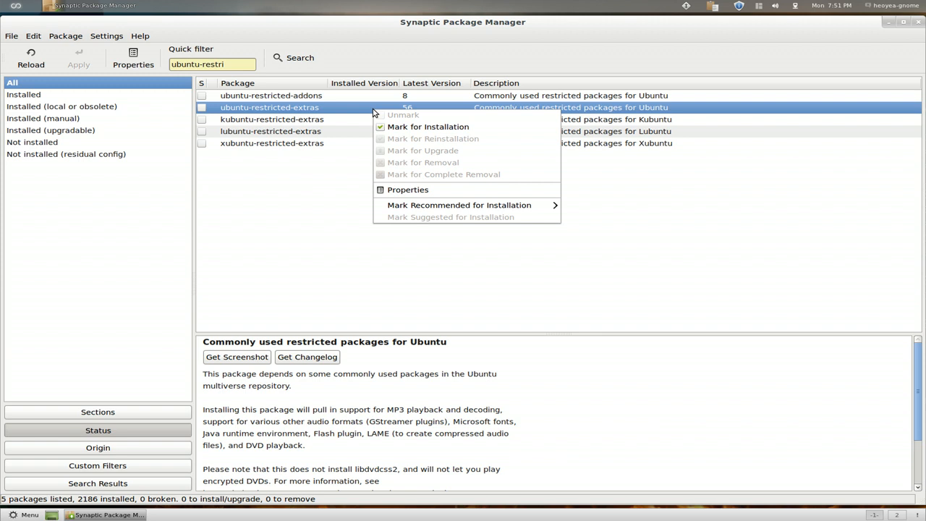
mouse_move(400, 167)
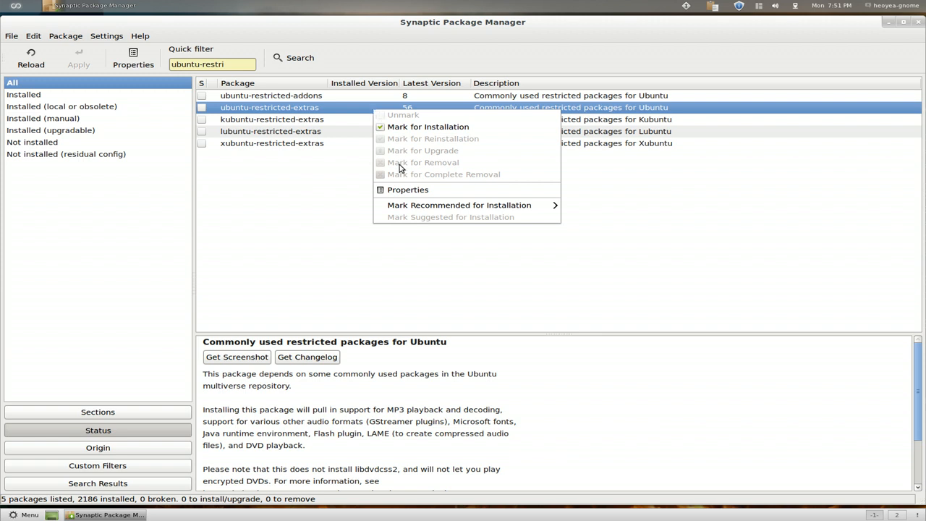
Review ubuntu-restricted-extras' dependencies: ubuntu-restricted-addons, ttf-mscorefonts-installer, unrar, libavcodec-extra-53, gstreamer plugins.
left_click(406, 189)
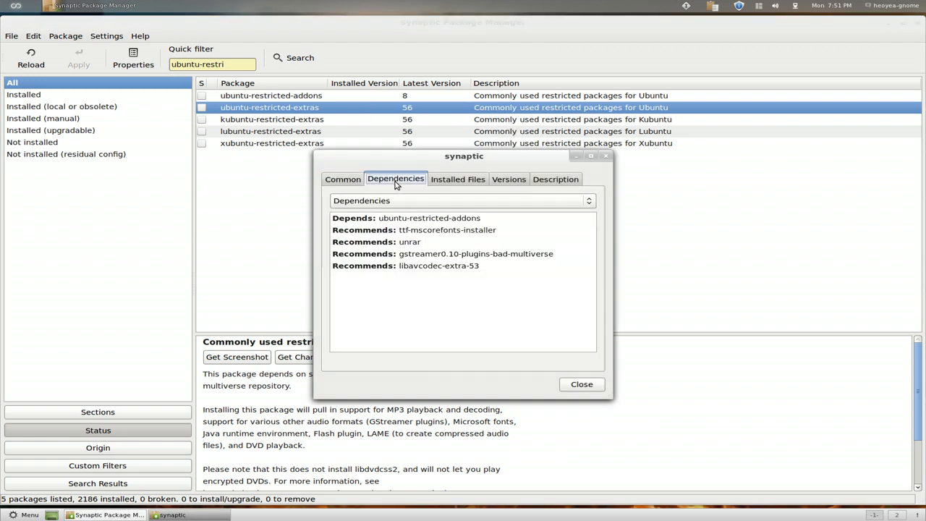
mouse_move(419, 229)
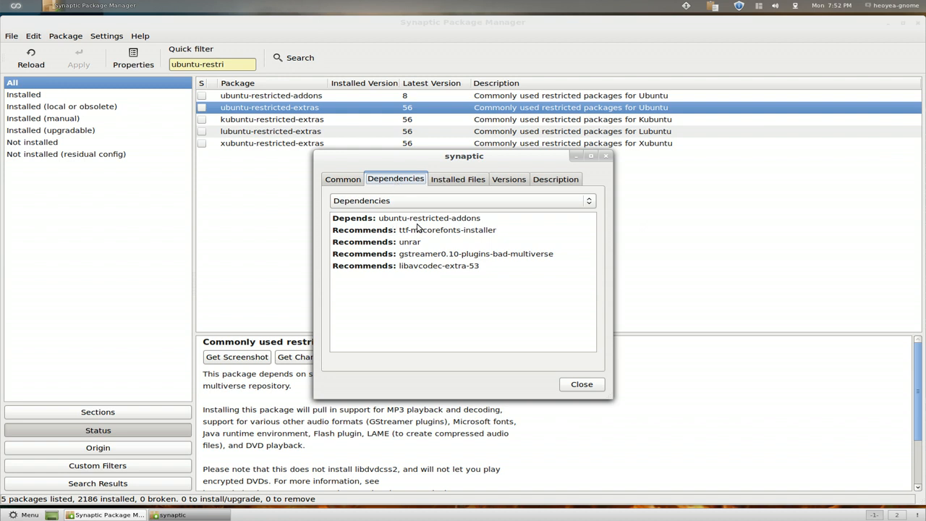
left_click(406, 218)
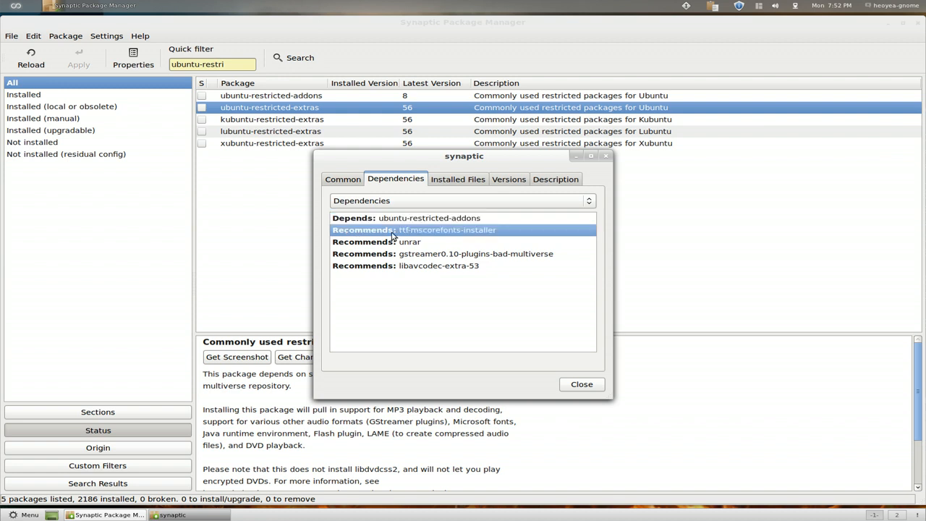
left_click(424, 265)
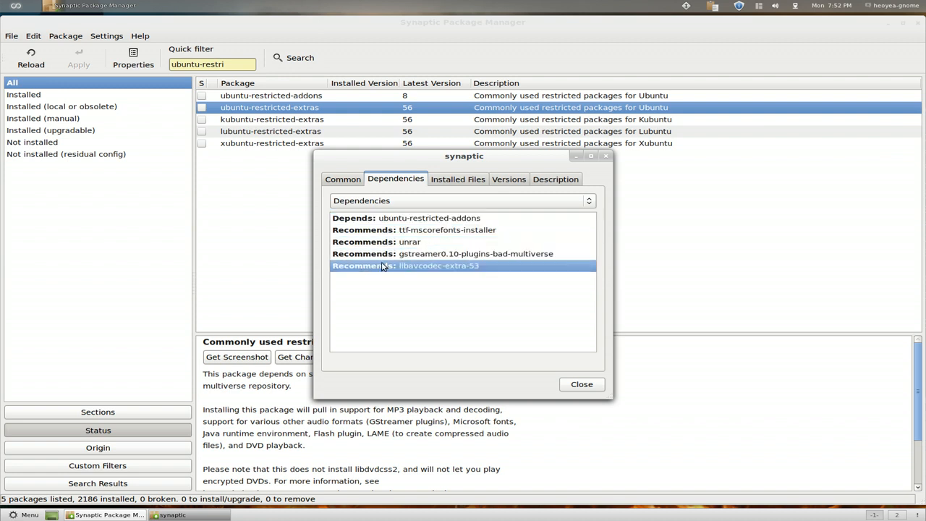
left_click(409, 242)
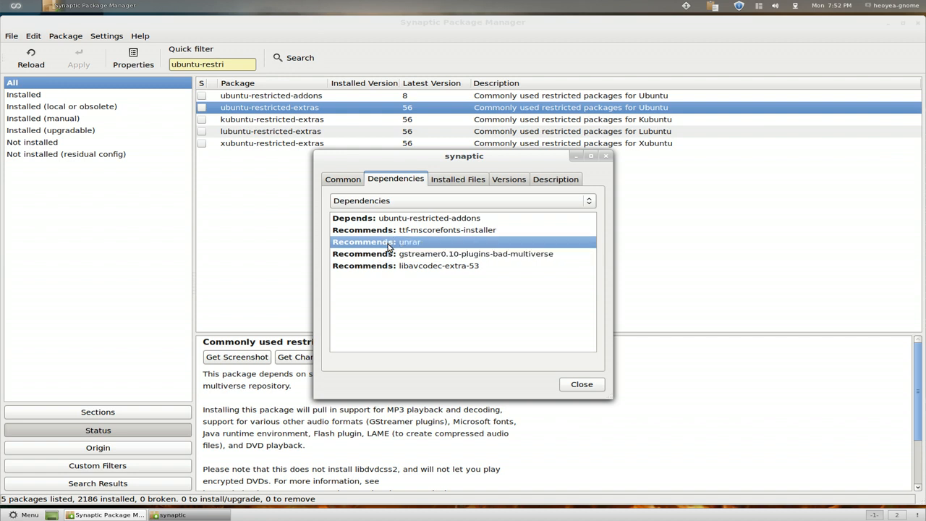
left_click(439, 229)
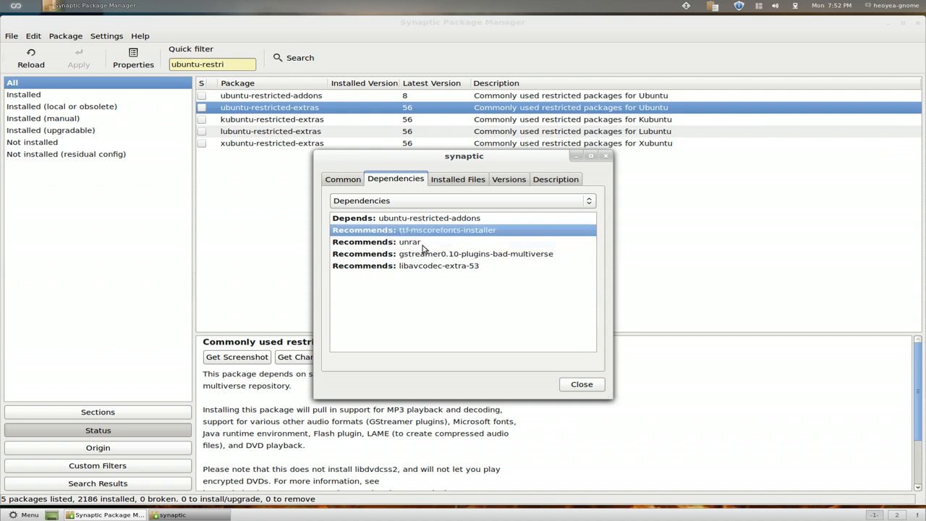
left_click(409, 242)
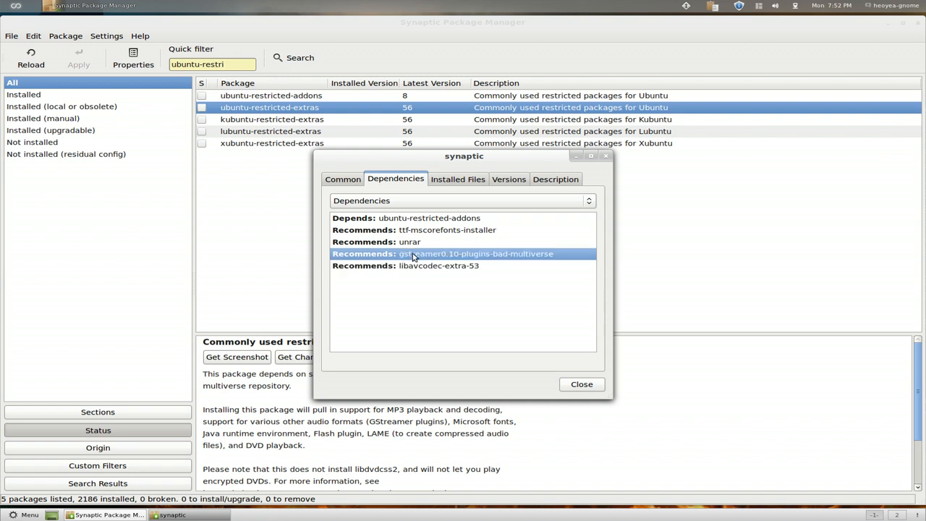
left_click(432, 229)
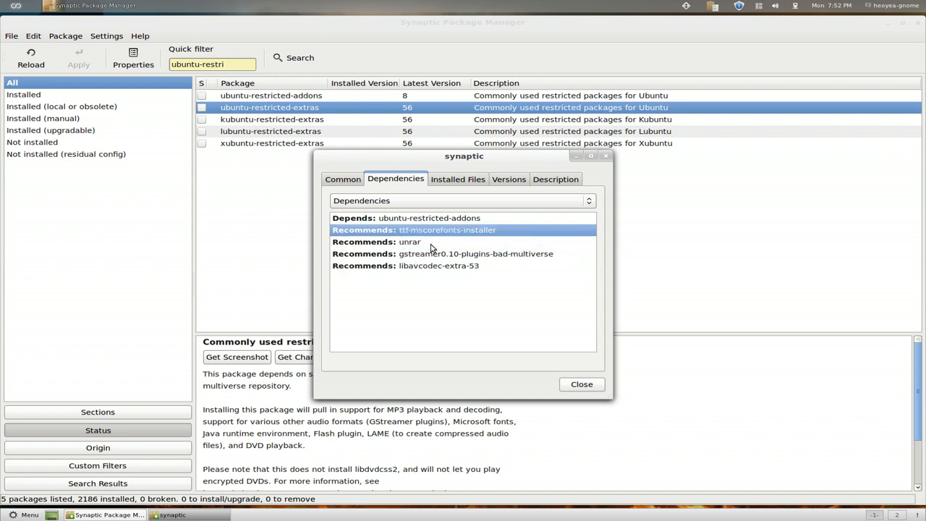
mouse_move(425, 256)
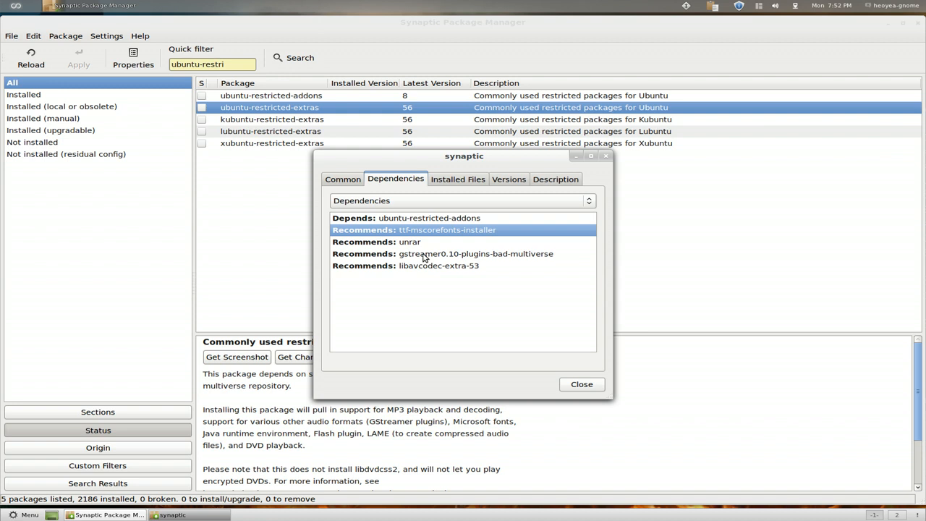
mouse_move(422, 265)
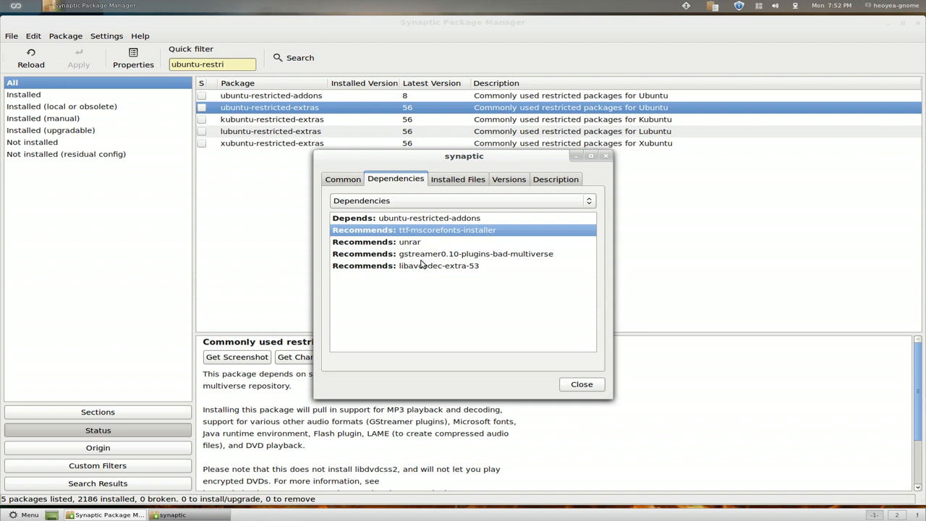
left_click(407, 218)
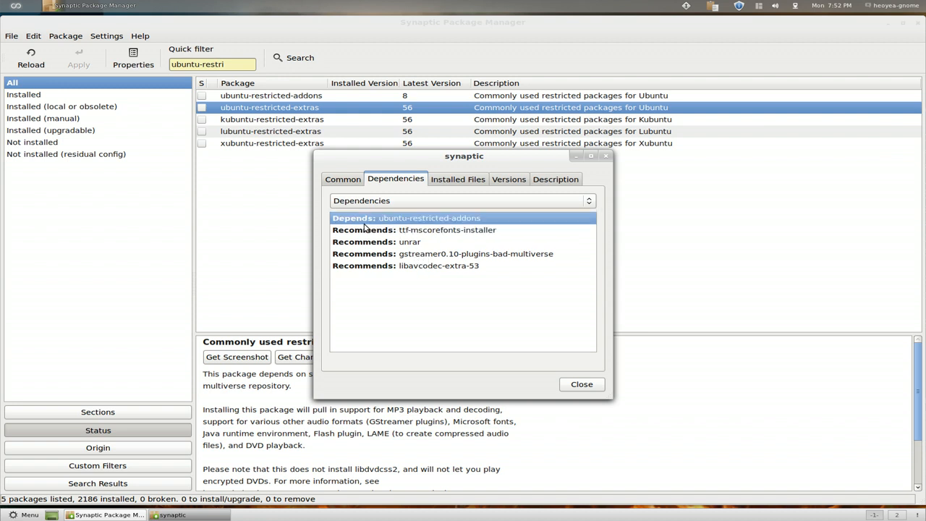
mouse_move(388, 228)
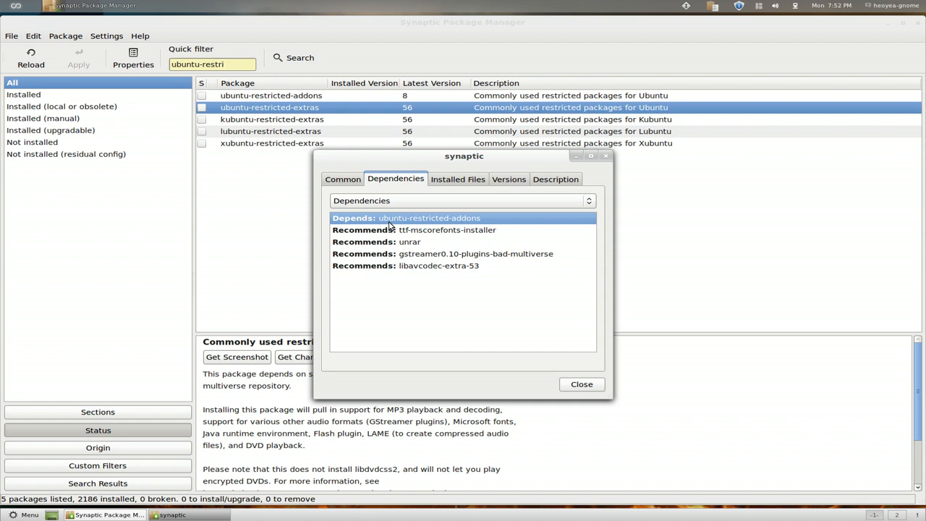
mouse_move(582, 385)
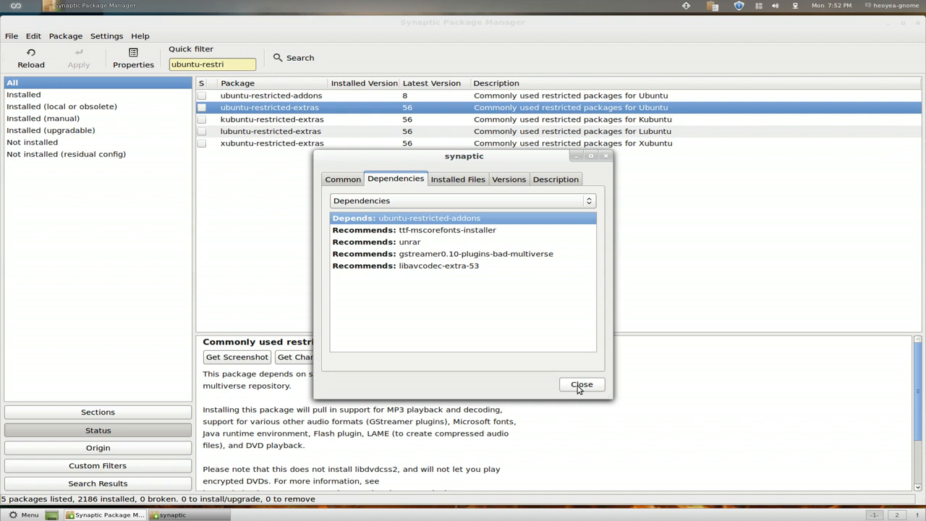
mouse_move(447, 230)
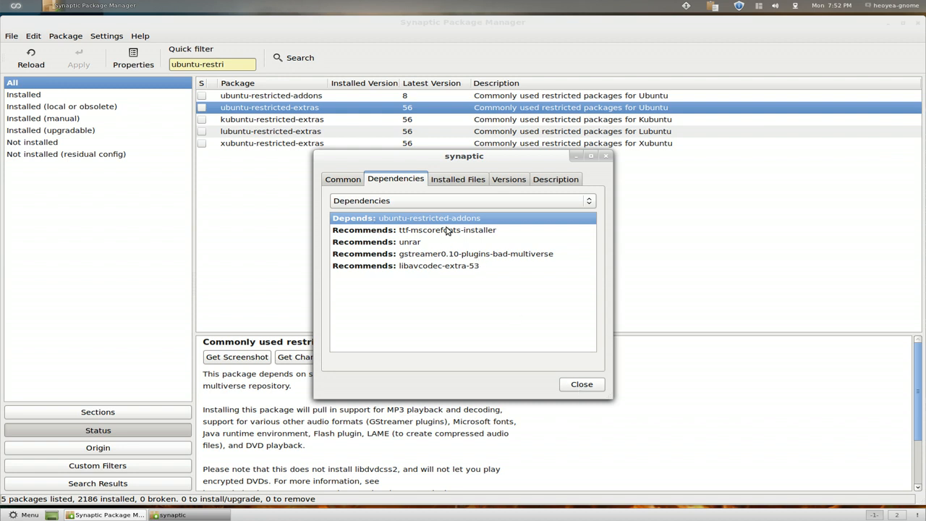
mouse_move(398, 242)
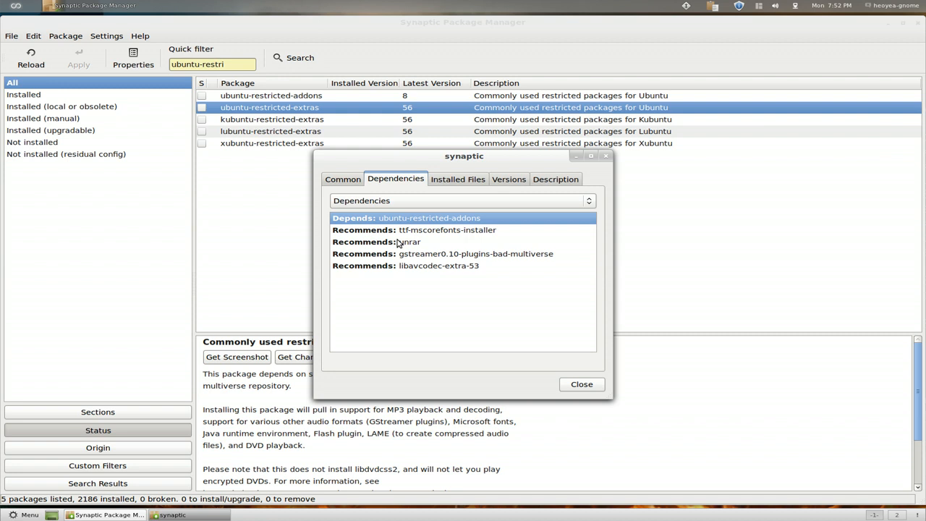
mouse_move(406, 225)
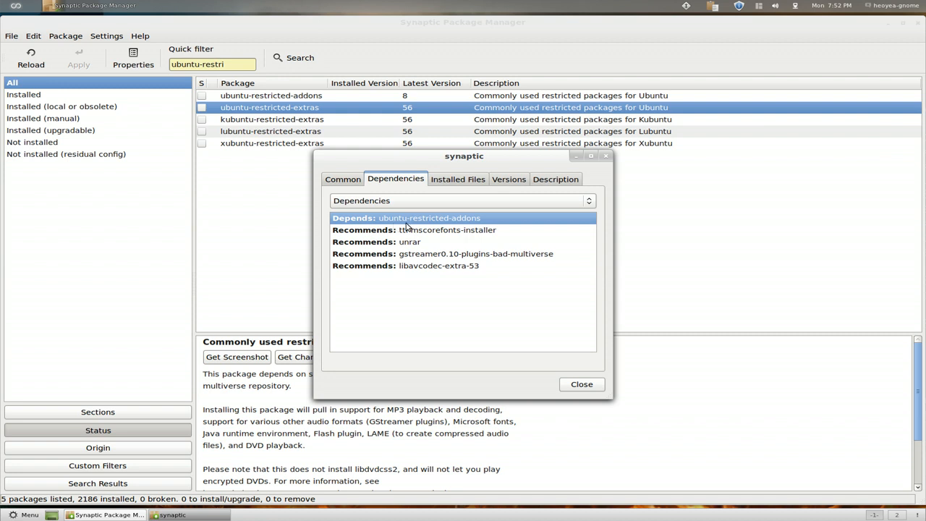
left_click(581, 384)
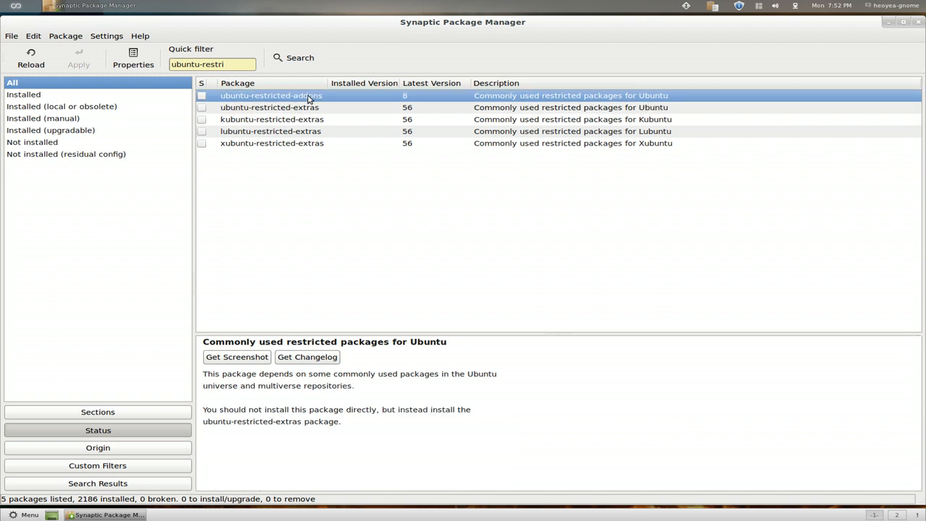
View ubuntu-restricted-addons' dependency list and select the icedtea6-plugin recommendation.
left_click(133, 58)
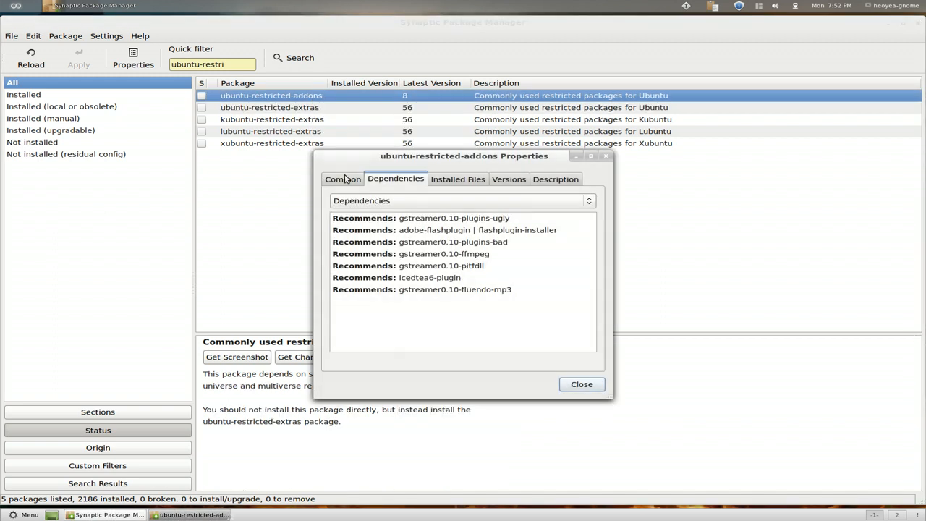
left_click(442, 229)
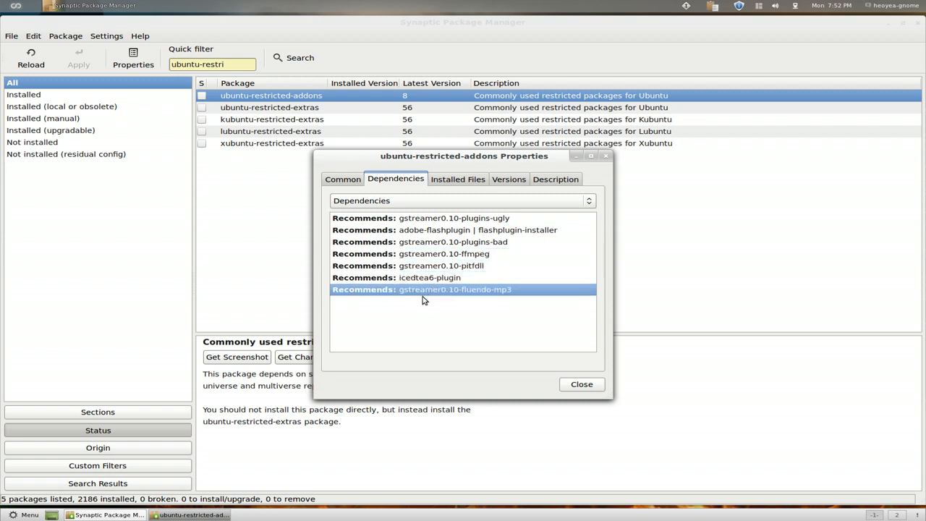
left_click(431, 277)
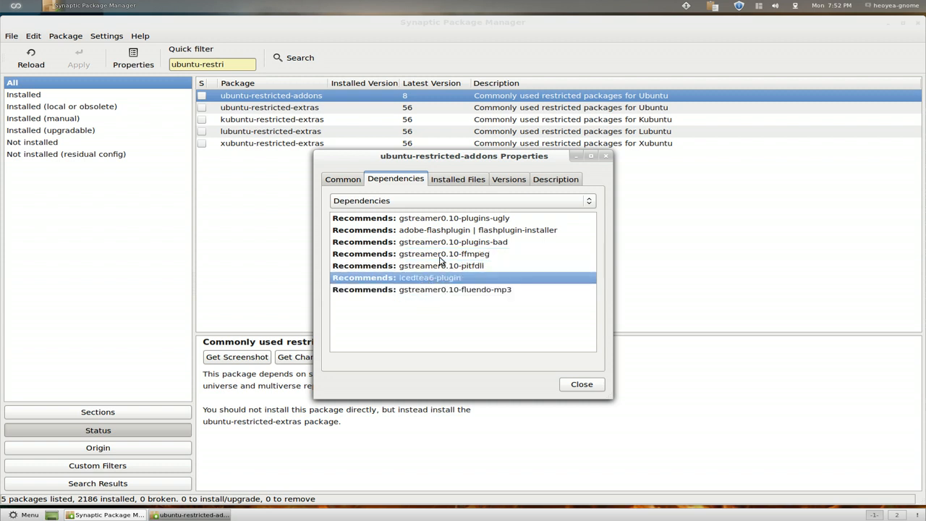
mouse_move(388, 230)
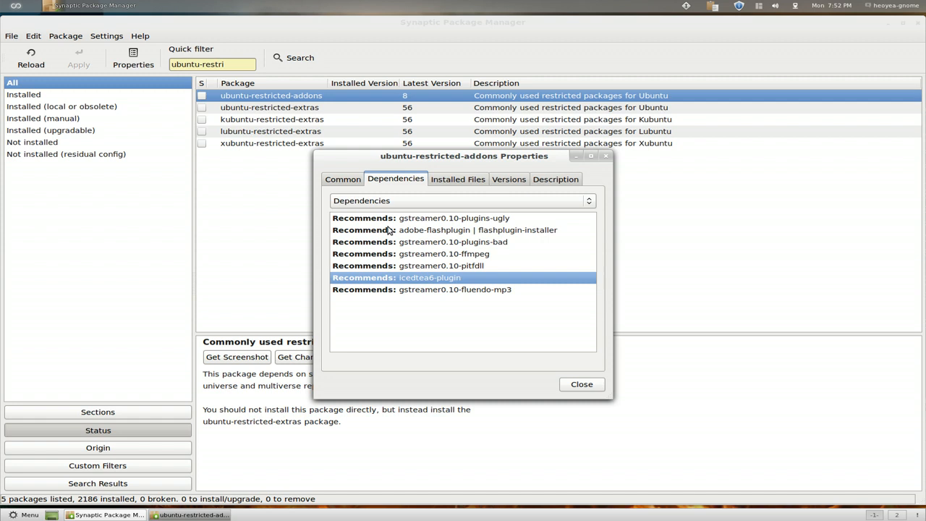
mouse_move(435, 300)
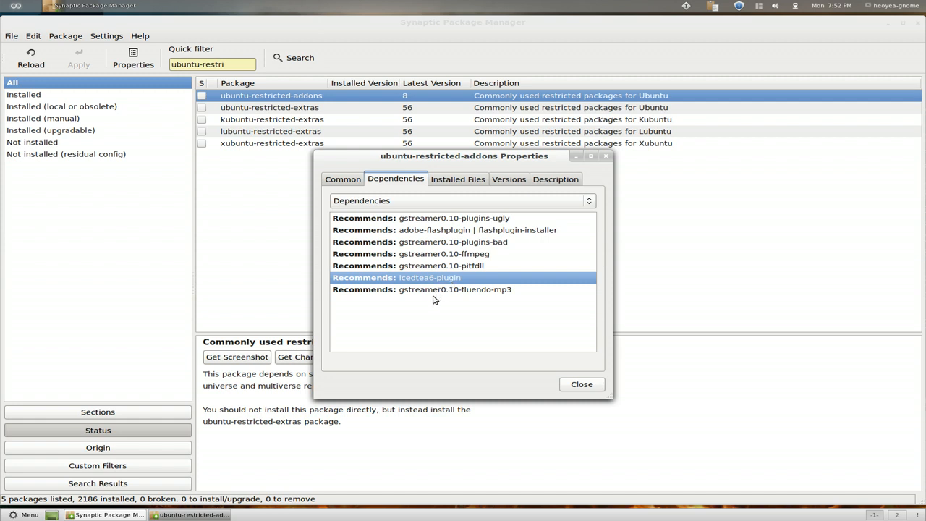
mouse_move(434, 280)
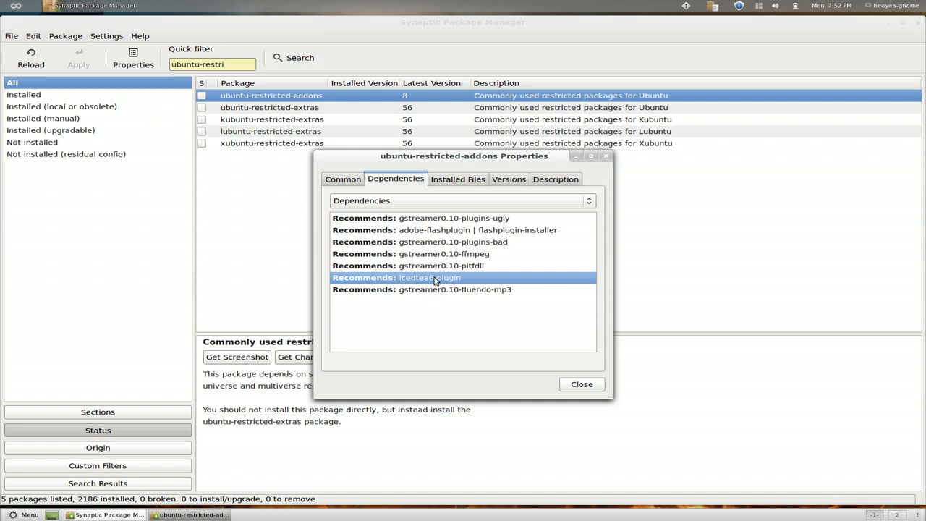
mouse_move(506, 239)
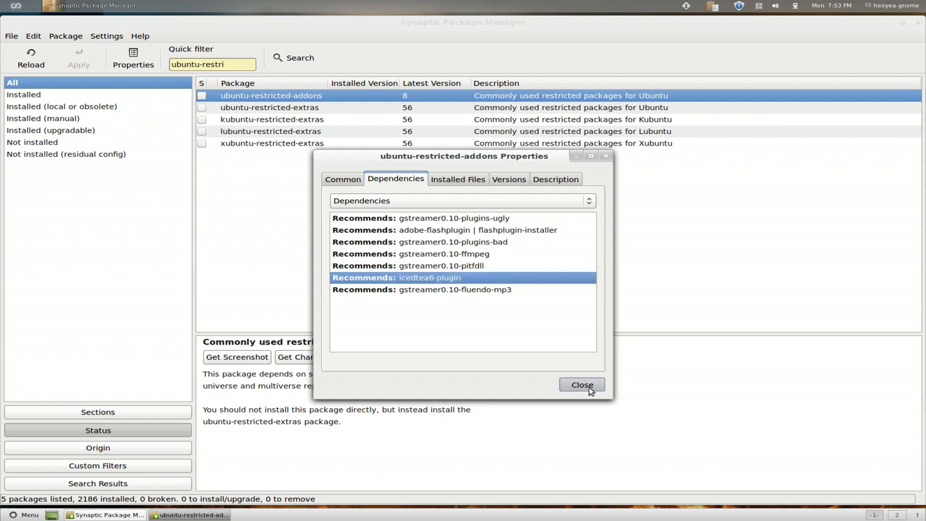
Close the addons properties and filter packages by 'flash', toggling Installed then All status.
left_click(581, 385)
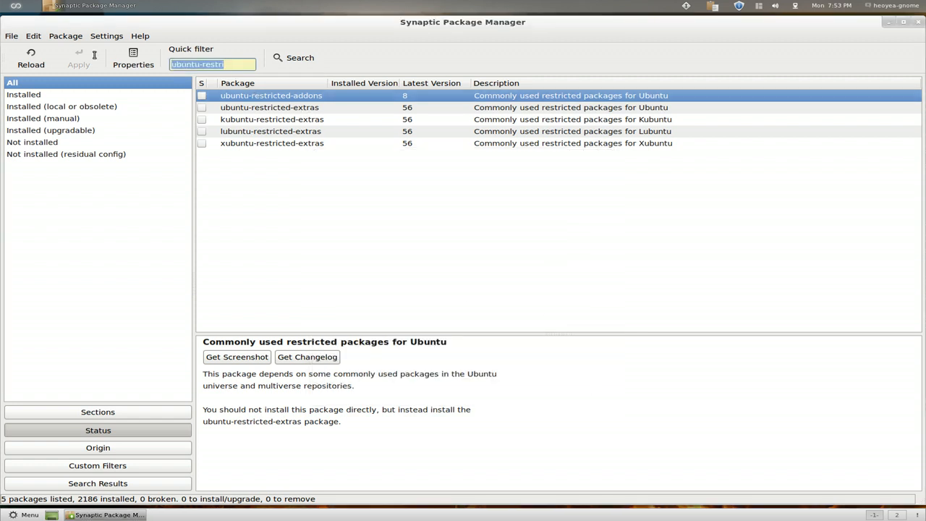
type("flash")
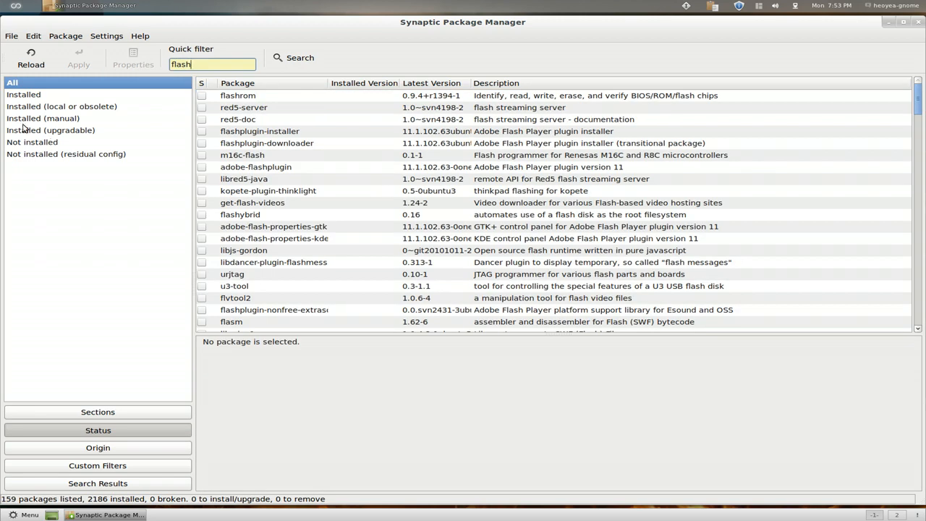
left_click(23, 94)
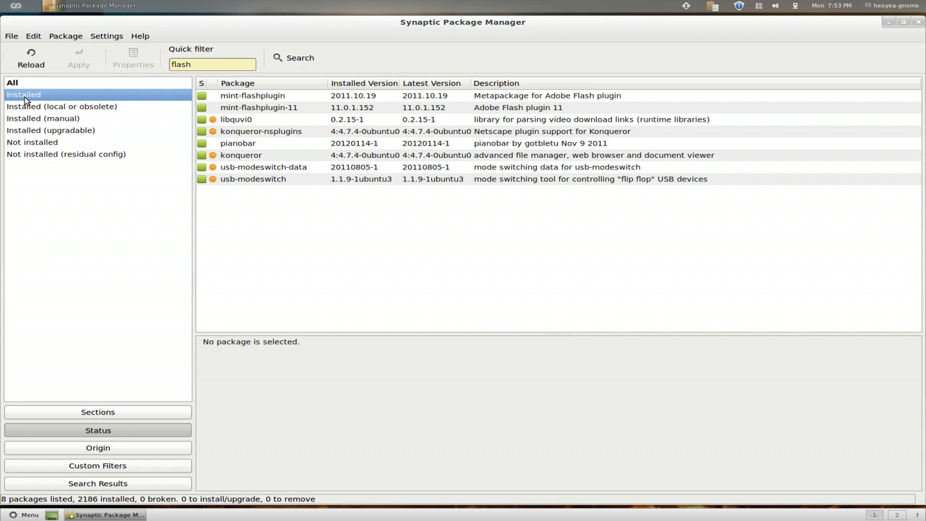
mouse_move(279, 211)
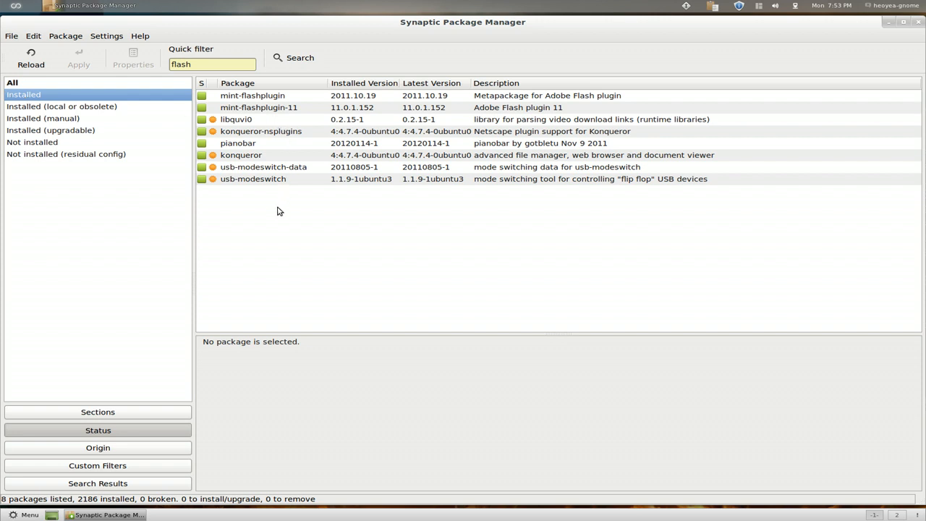
mouse_move(351, 185)
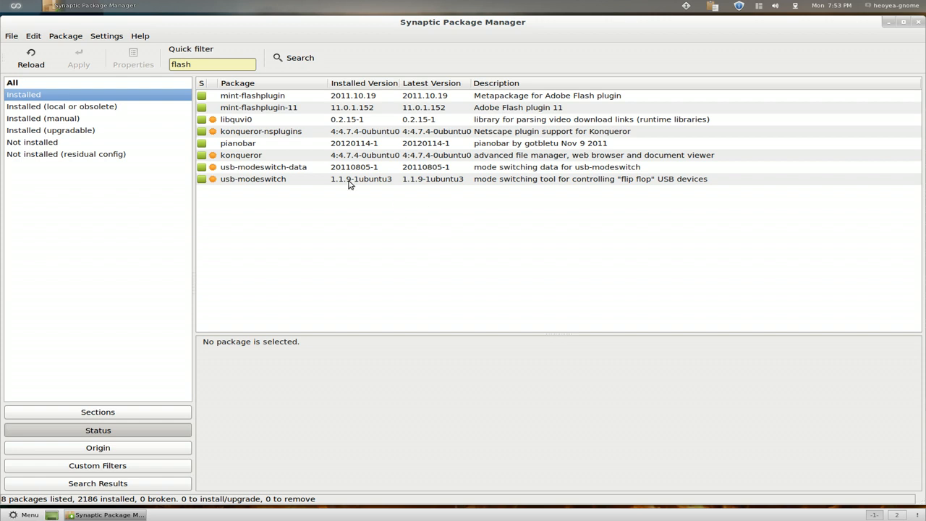
left_click(13, 94)
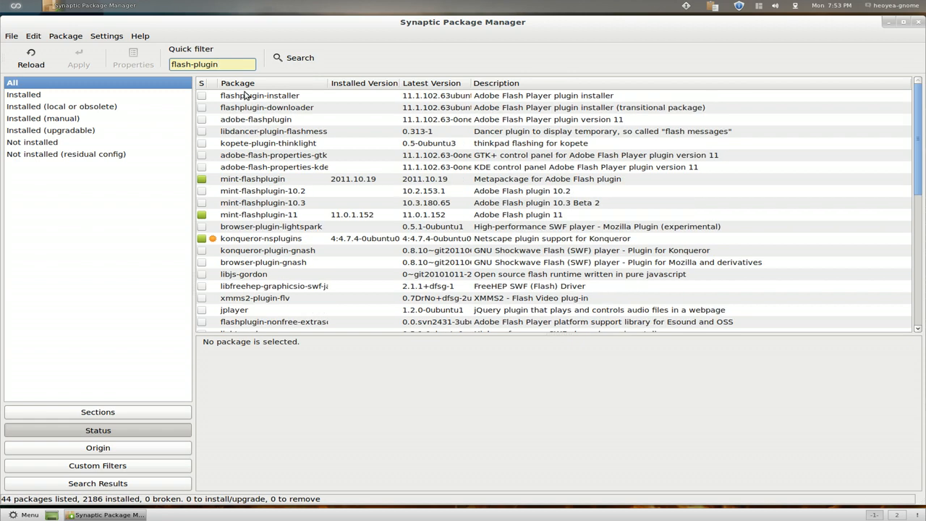
Inspect flashplugin-installer's properties, reviewing dependencies like wget and fontconfig, then close them.
left_click(259, 94)
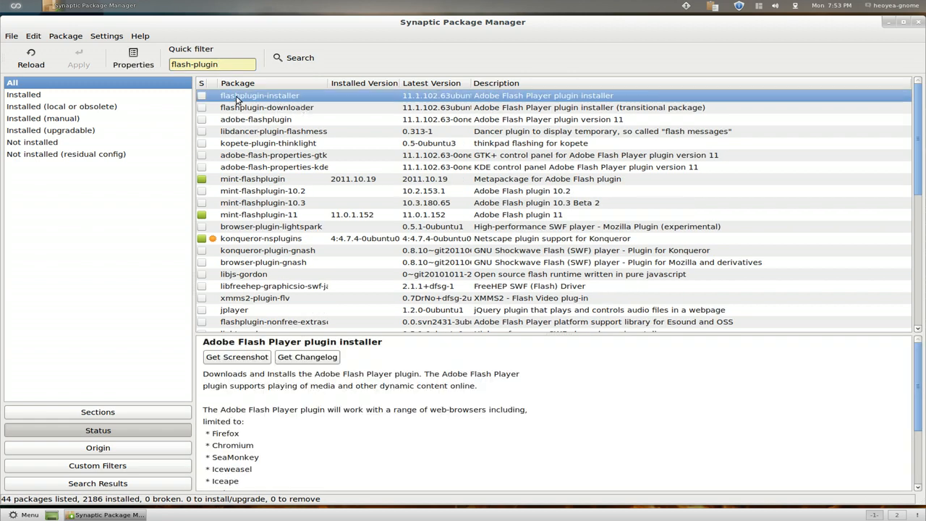
right_click(259, 95)
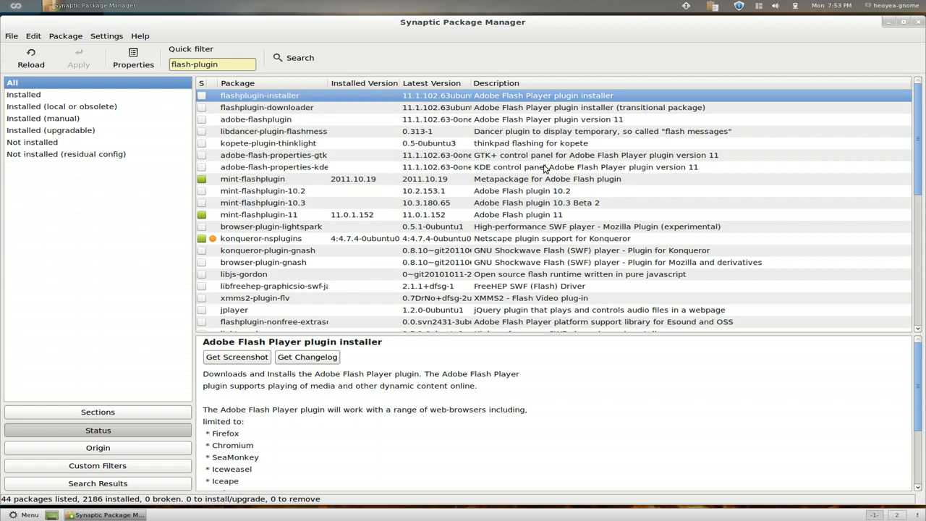
mouse_move(406, 13)
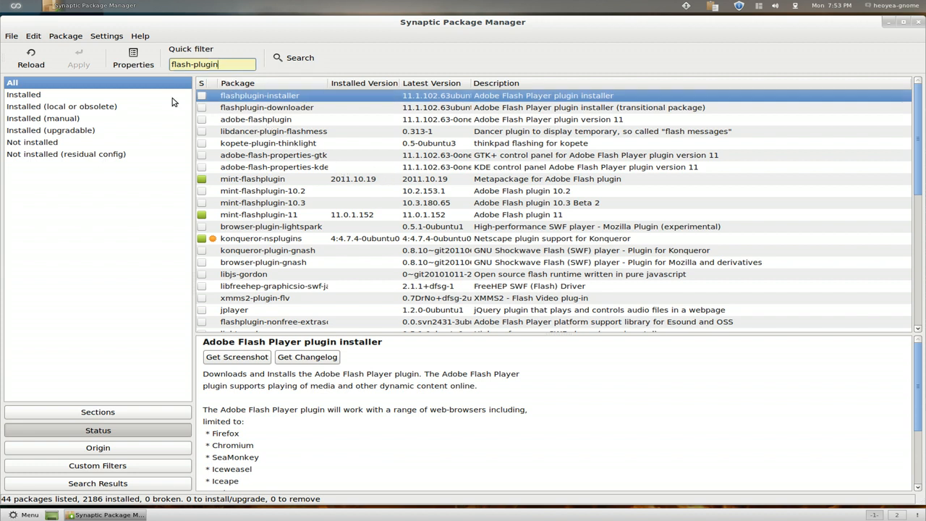
mouse_move(352, 196)
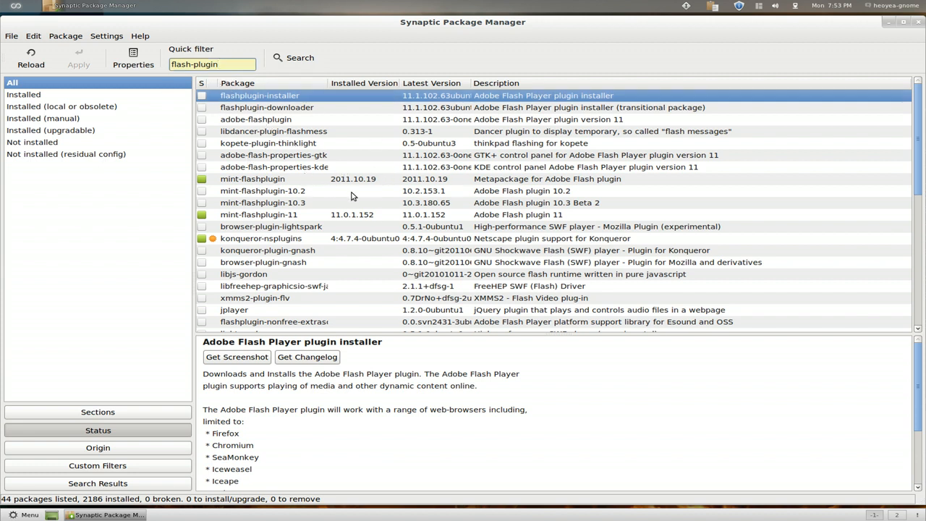
right_click(260, 94)
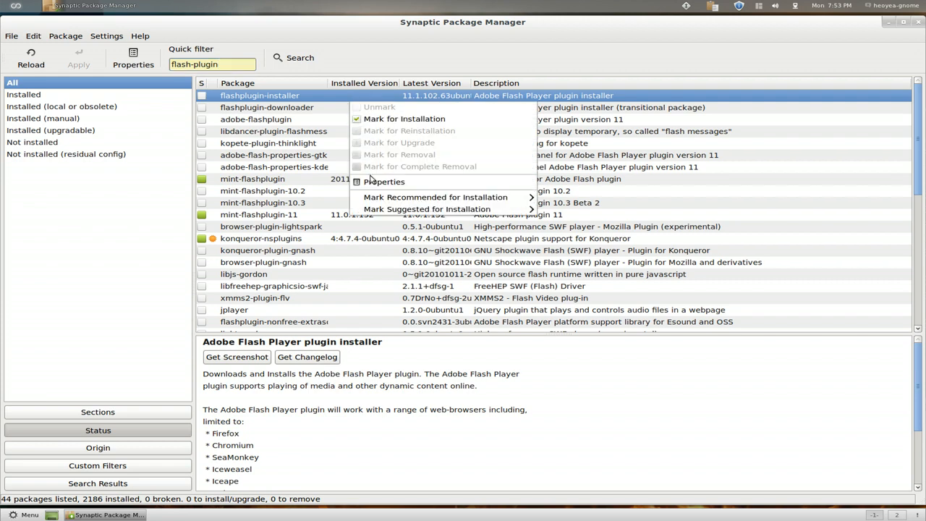
left_click(382, 182)
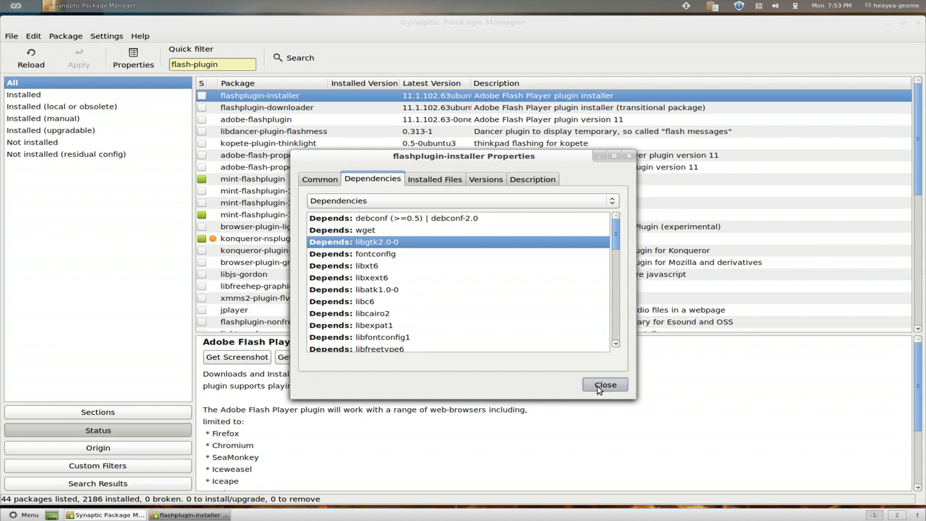
left_click(604, 385)
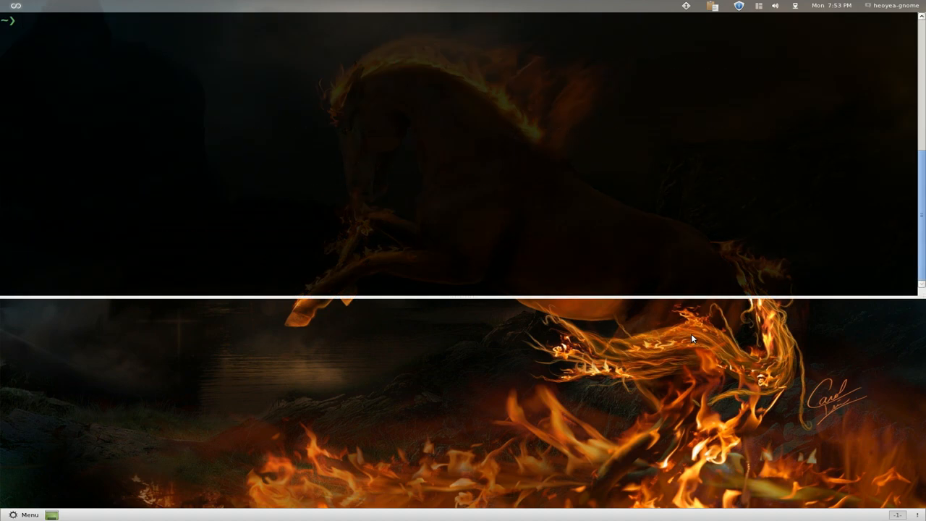
Run 'aptitude search ubuntu-restricted-extras' in the terminal.
type("apt")
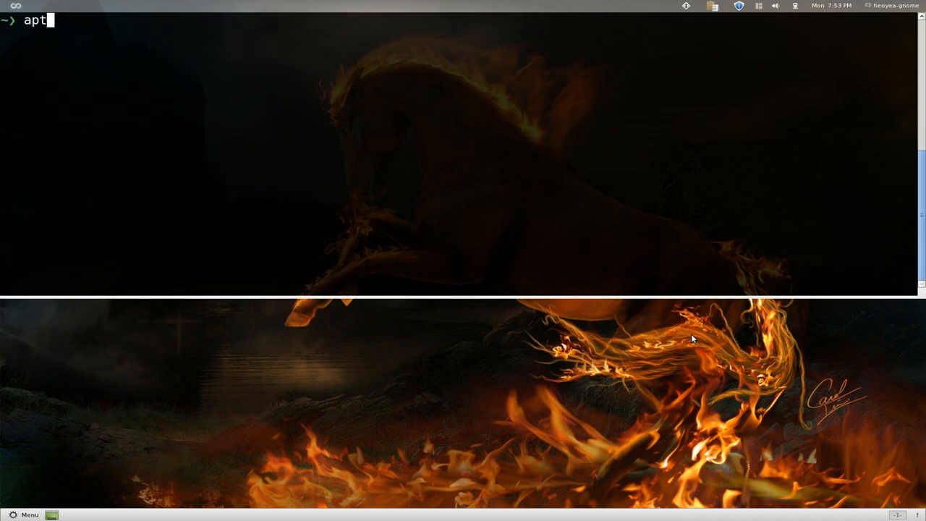
type("itude se")
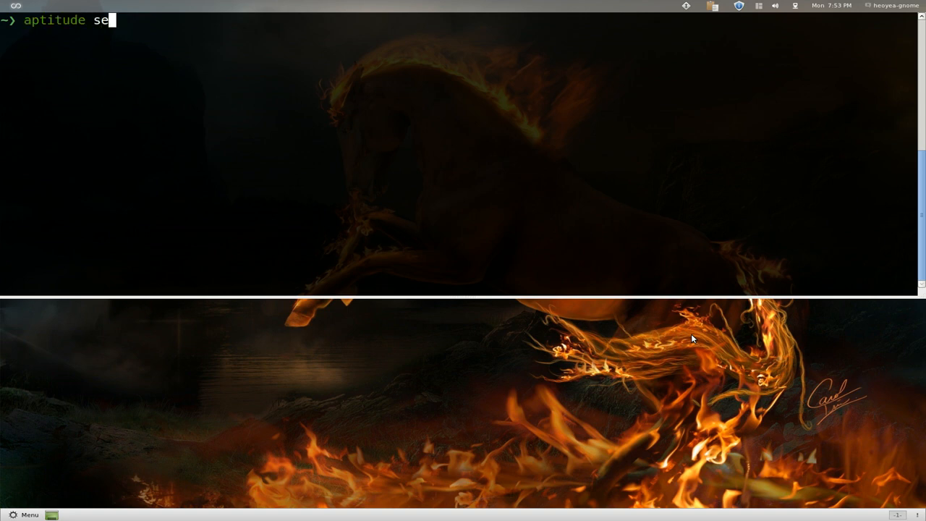
type("arch")
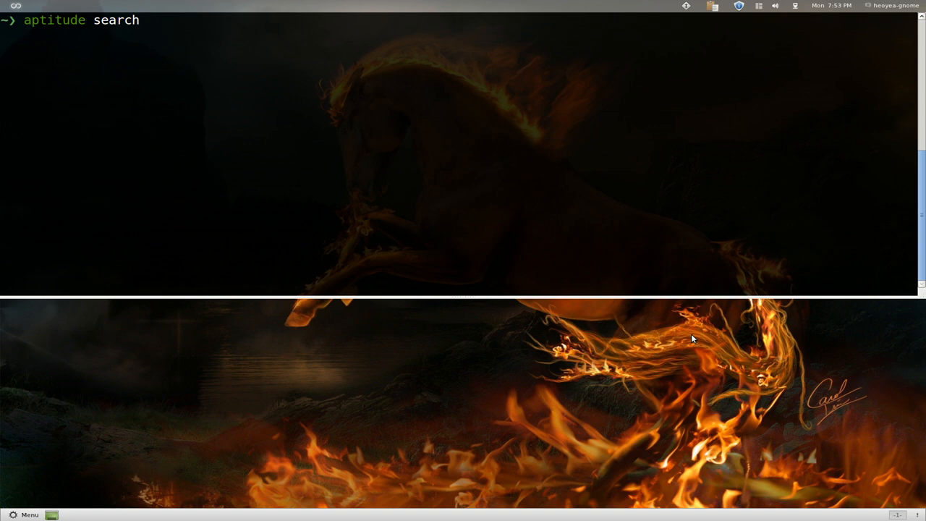
type("ubuntu")
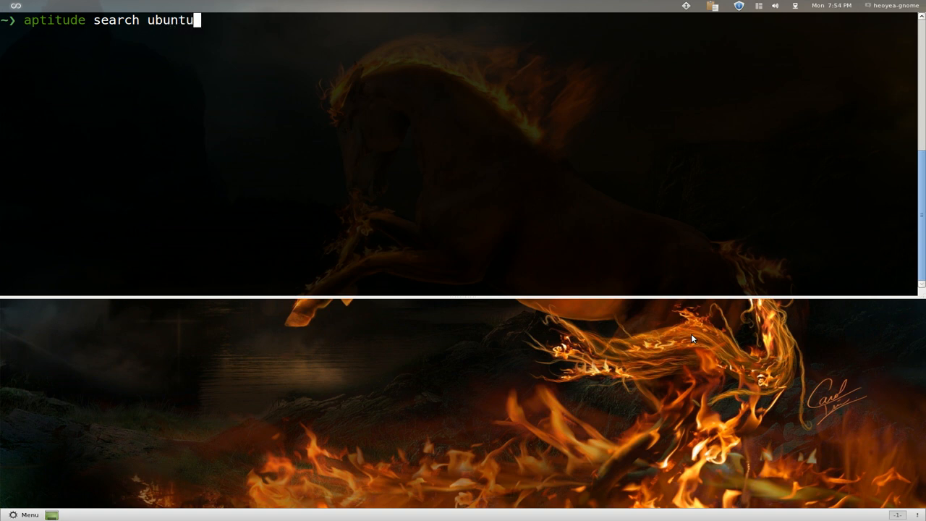
type("-restri")
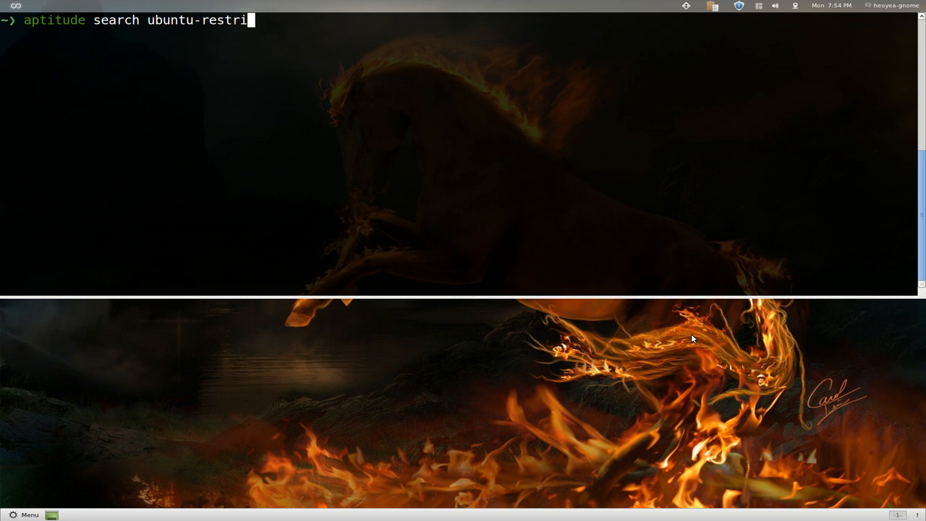
type("cte")
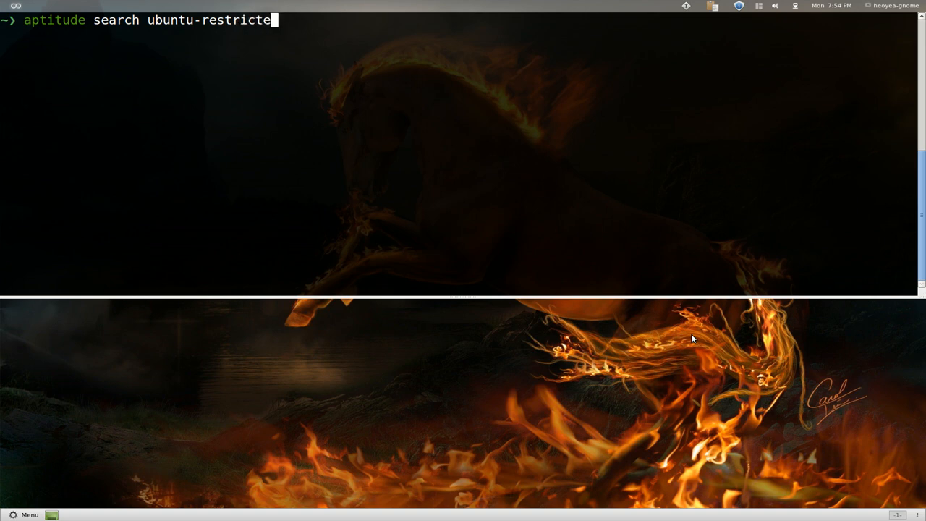
type("d-trea")
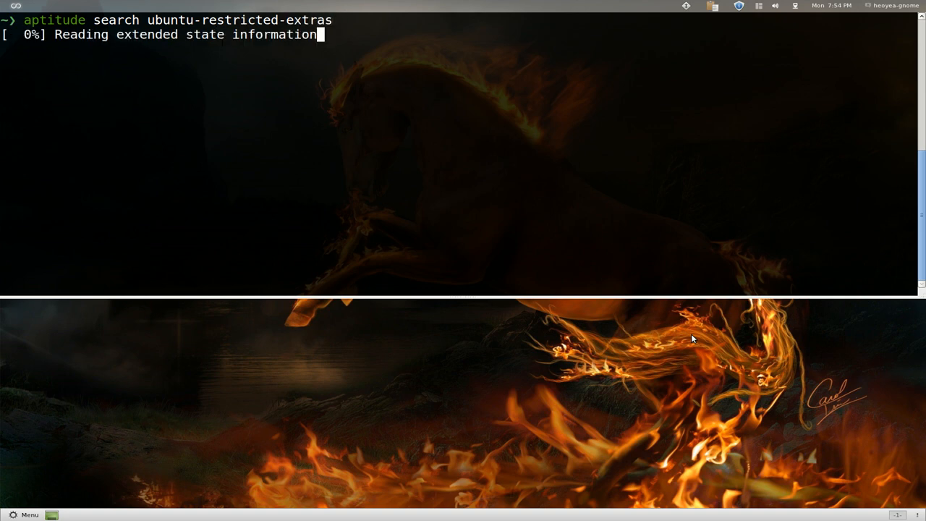
key("Return")
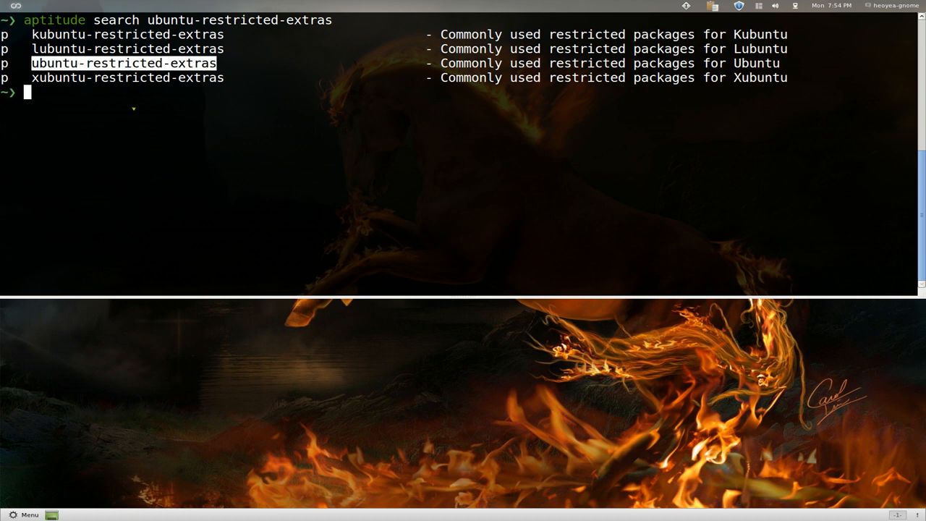
Show ubuntu-restricted-extras details, then edit the recalled search to find ubuntu-restricted-addons.
type("aptitude")
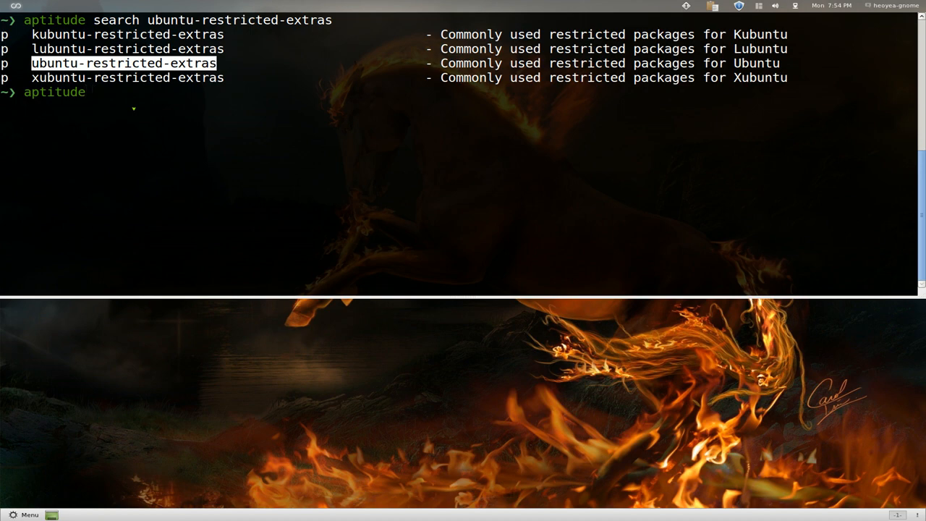
type("show ubuntu-restricted-extras")
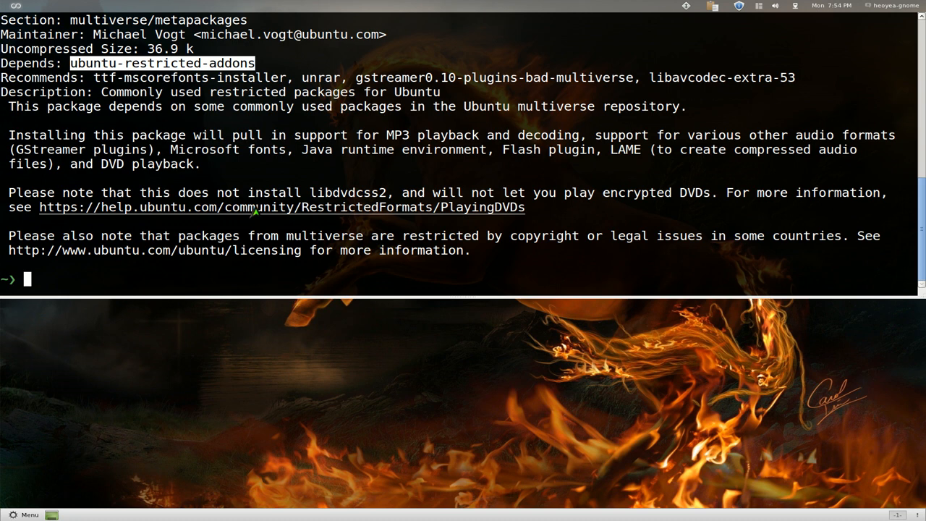
type("aptitude search ubuntu-restricted-extrasDD")
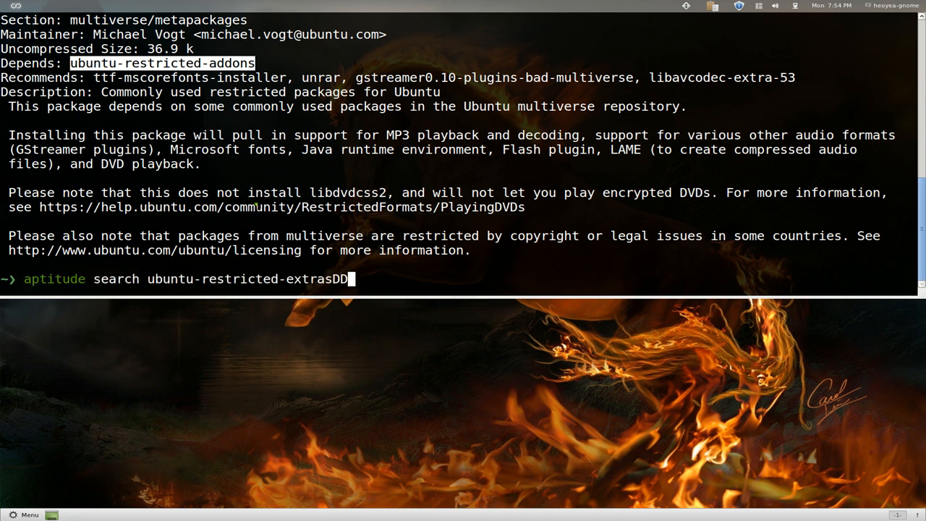
key("BackSpace")
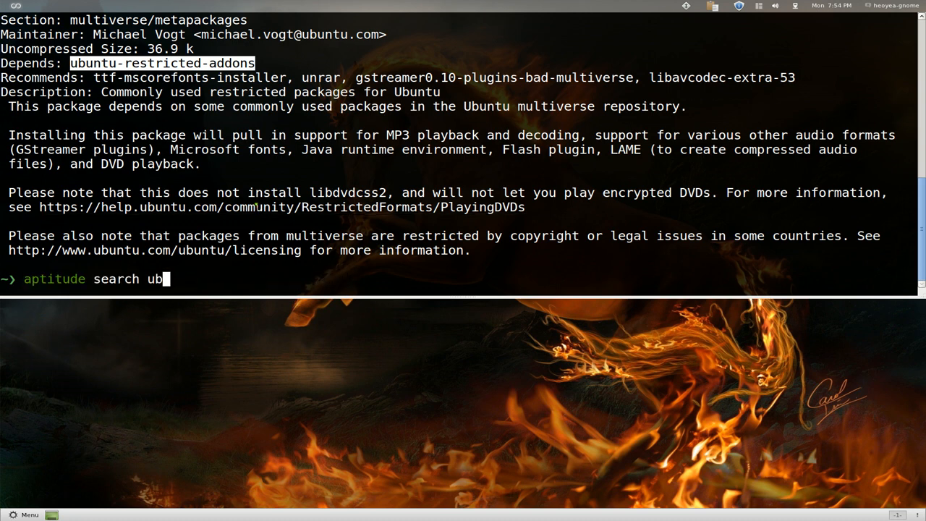
key("BackSpace")
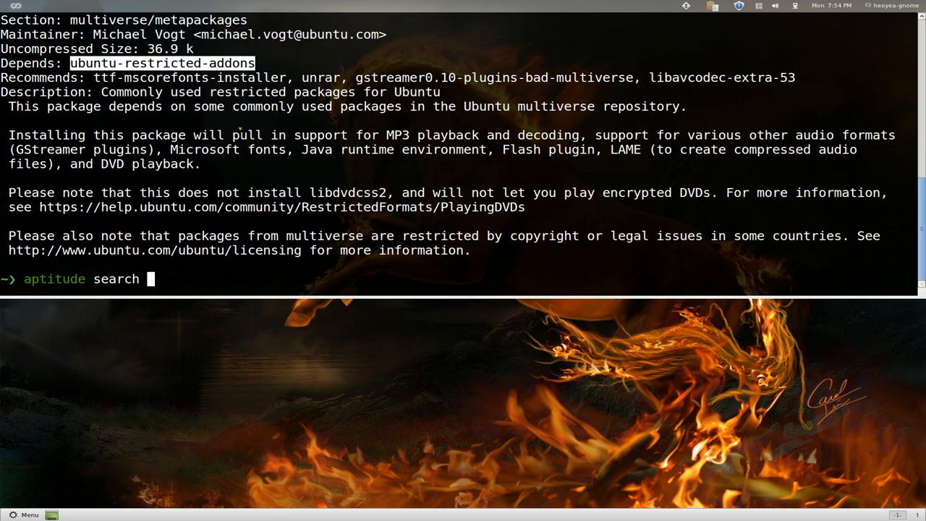
type("ubuntu-restricted-addons")
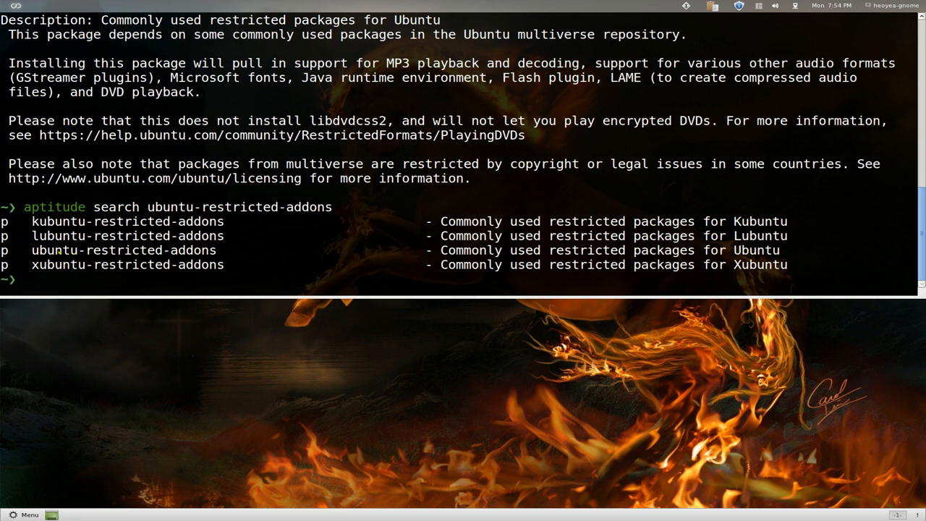
Show ubuntu-restricted-addons details, copy gstreamer0.10-ffmpeg and start an aptitude search for it.
double_click(122, 250)
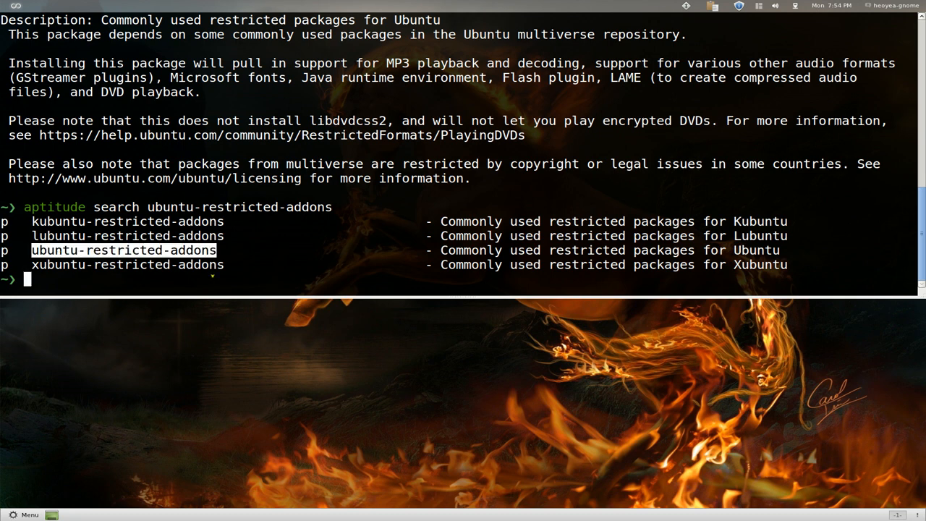
type("aptitude show ubuntu-restricted-extras")
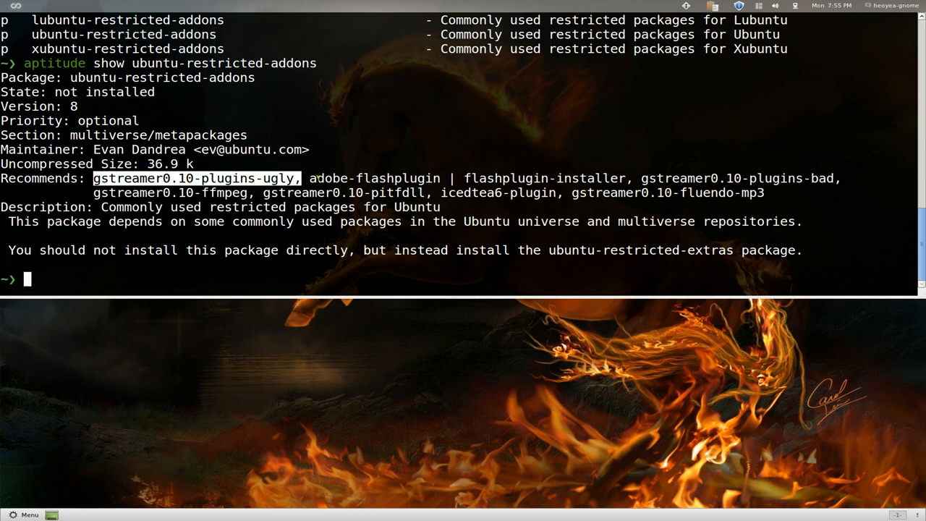
double_click(548, 178)
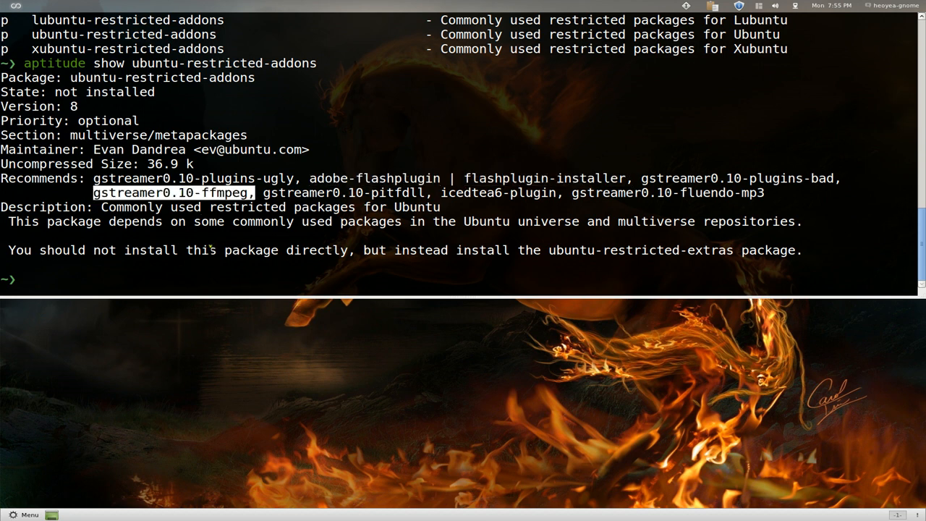
type("ap")
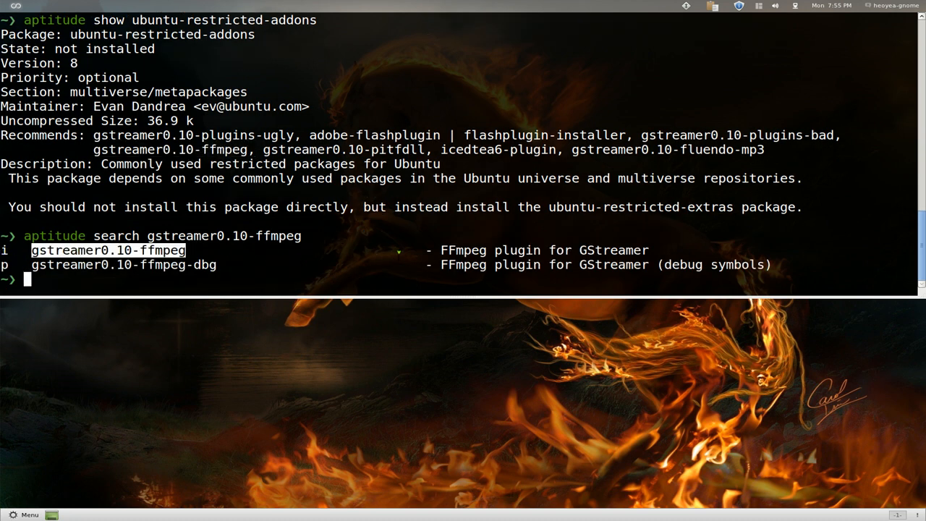
Enter 'sudo aptitude purge gstreamer0.10-ffmpeg', then copy the flashplugin-installer name.
type("sudo")
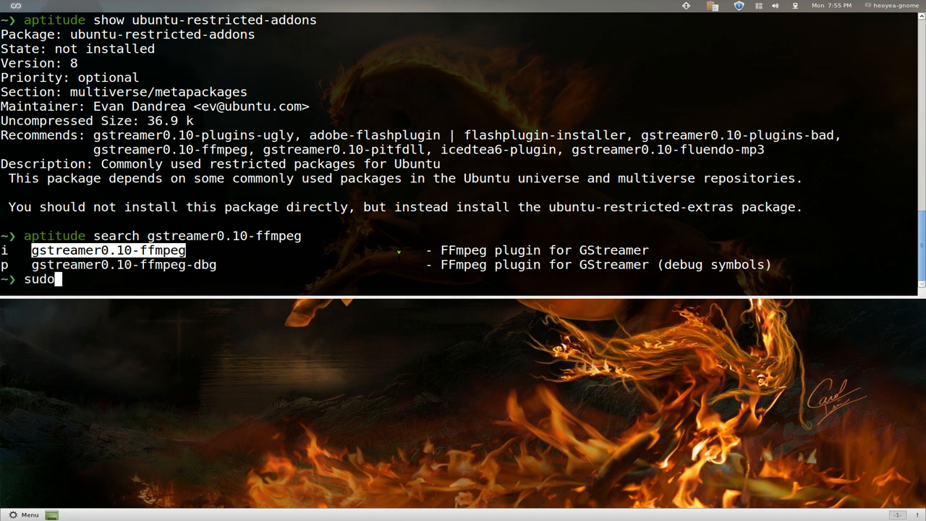
type("aptitude p")
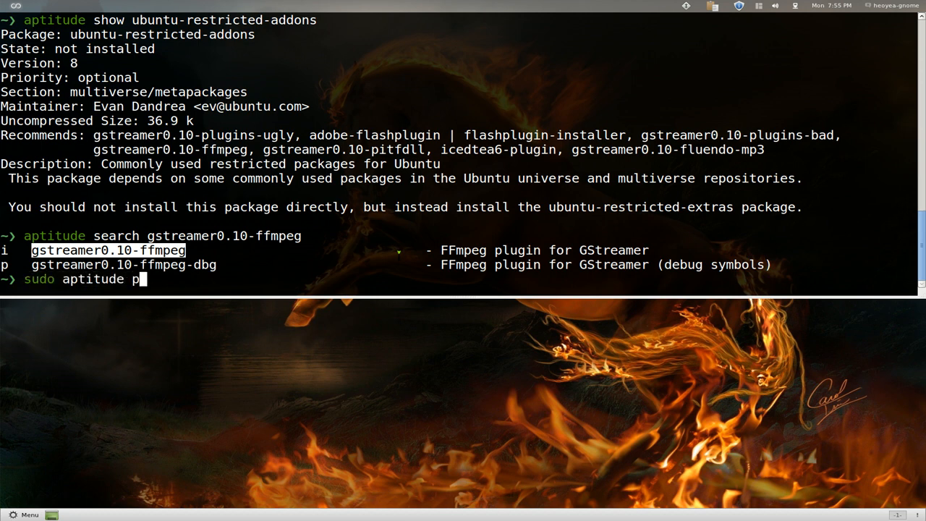
type("urge gstreamer0.10-ffmpeg")
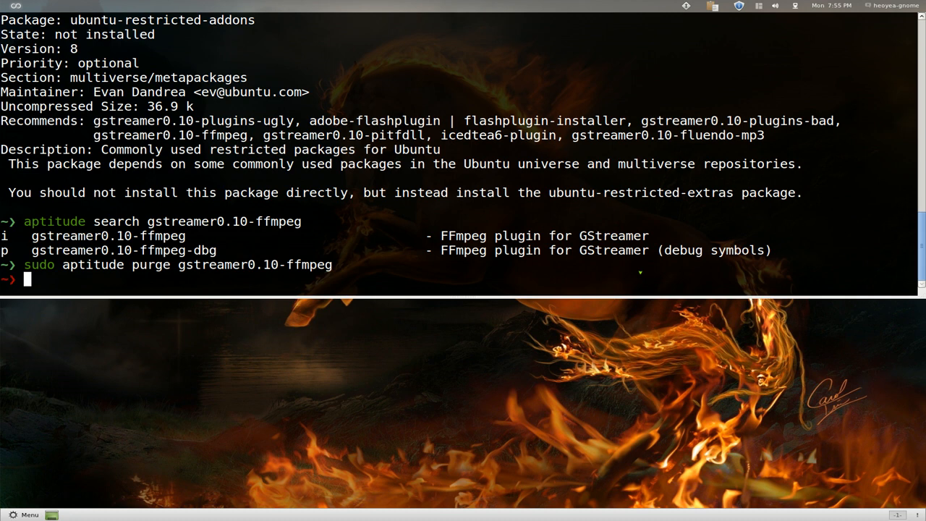
double_click(376, 121)
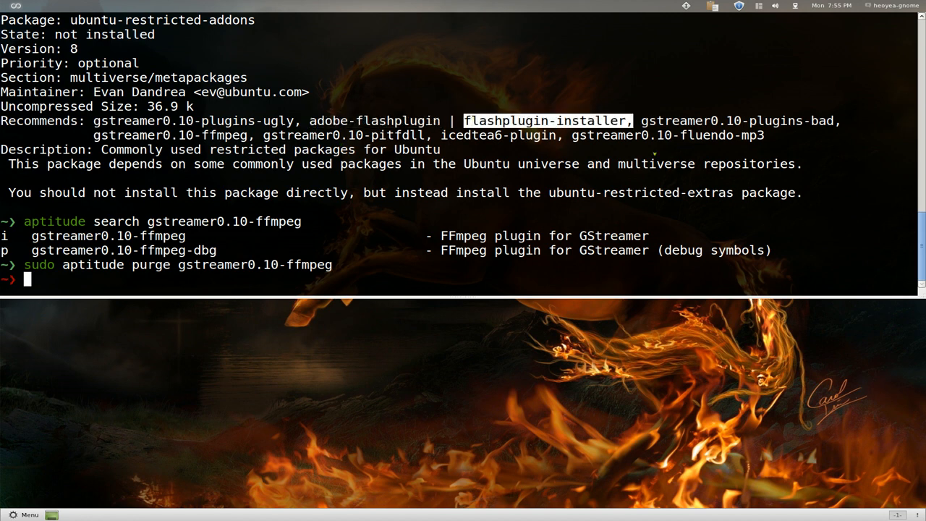
mouse_move(655, 163)
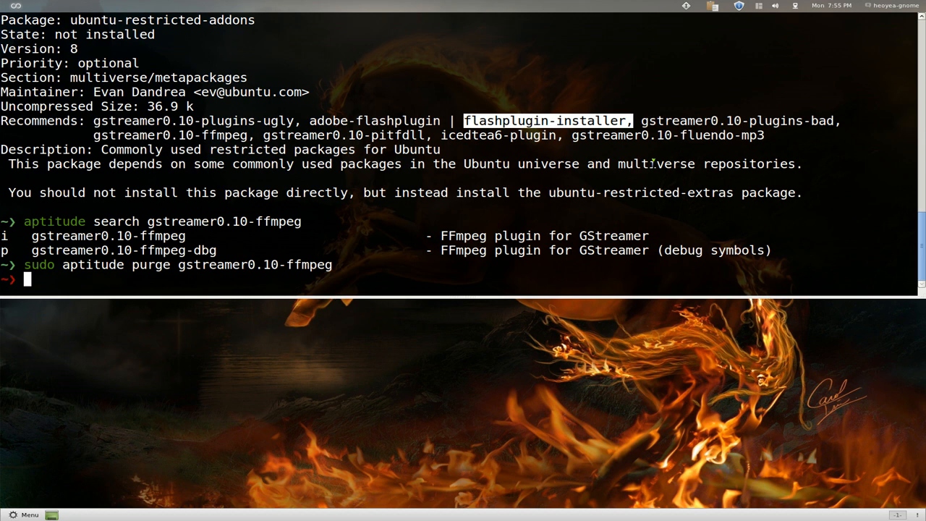